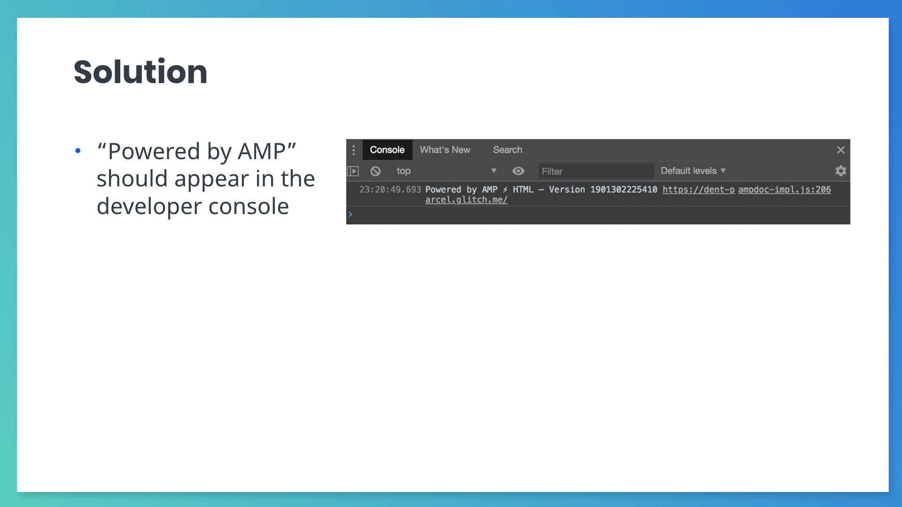
Advance to the 'A Valid AMP Page... Almost!' slide showing the img tag validator error
{"action": "key", "text": "Right"}
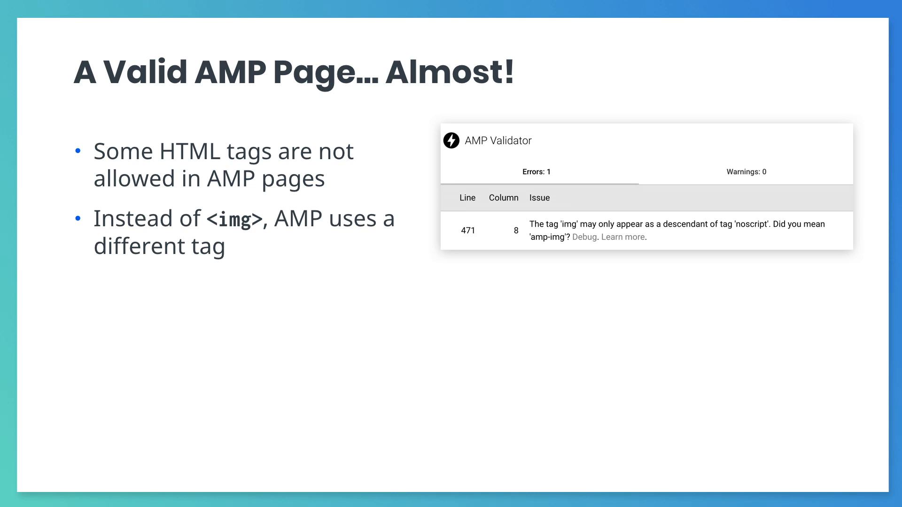